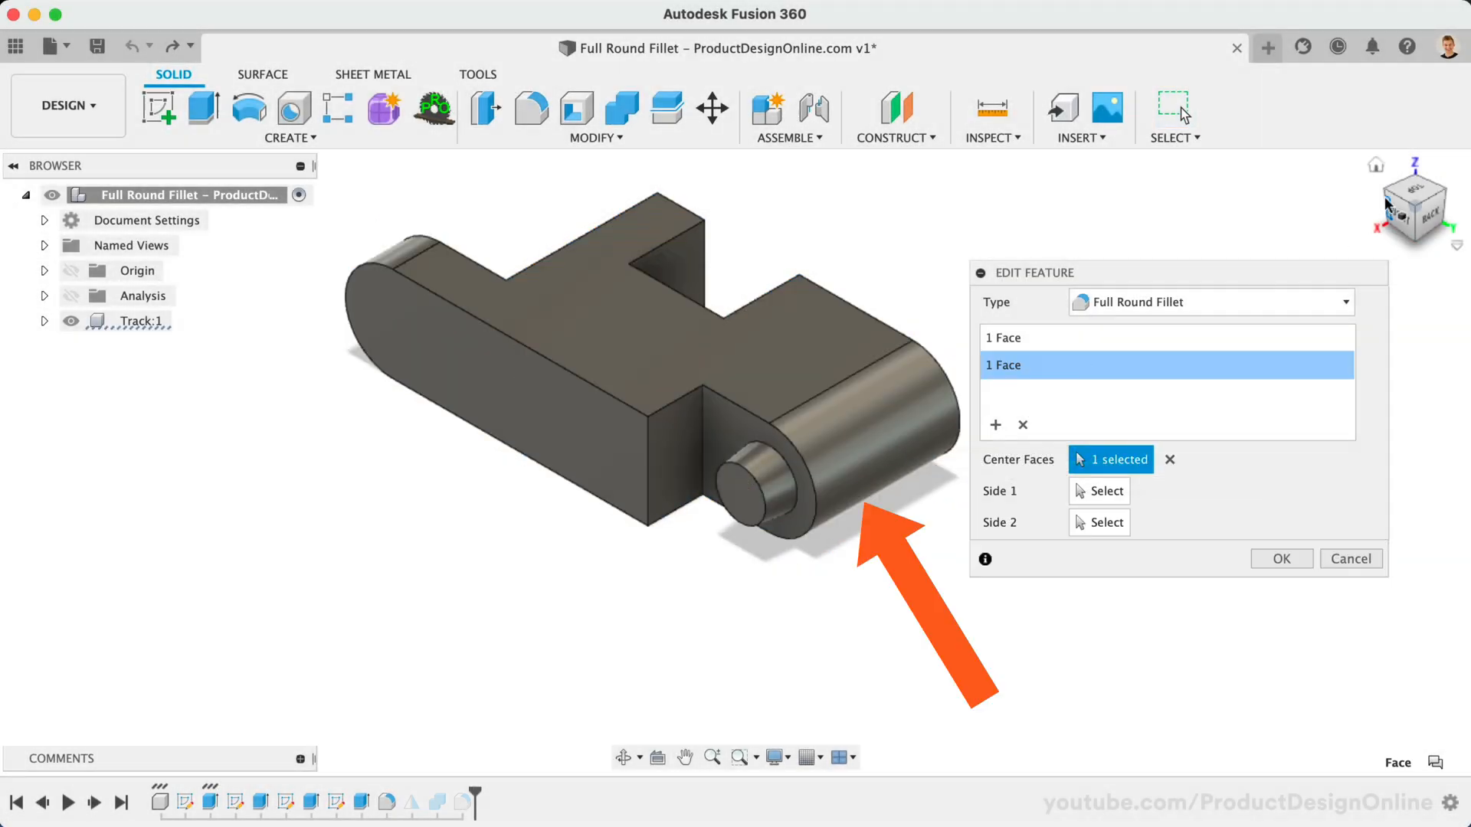
# Confirm the Full Round Fillets so both clip ends are rounded
pyautogui.click(1279, 557)
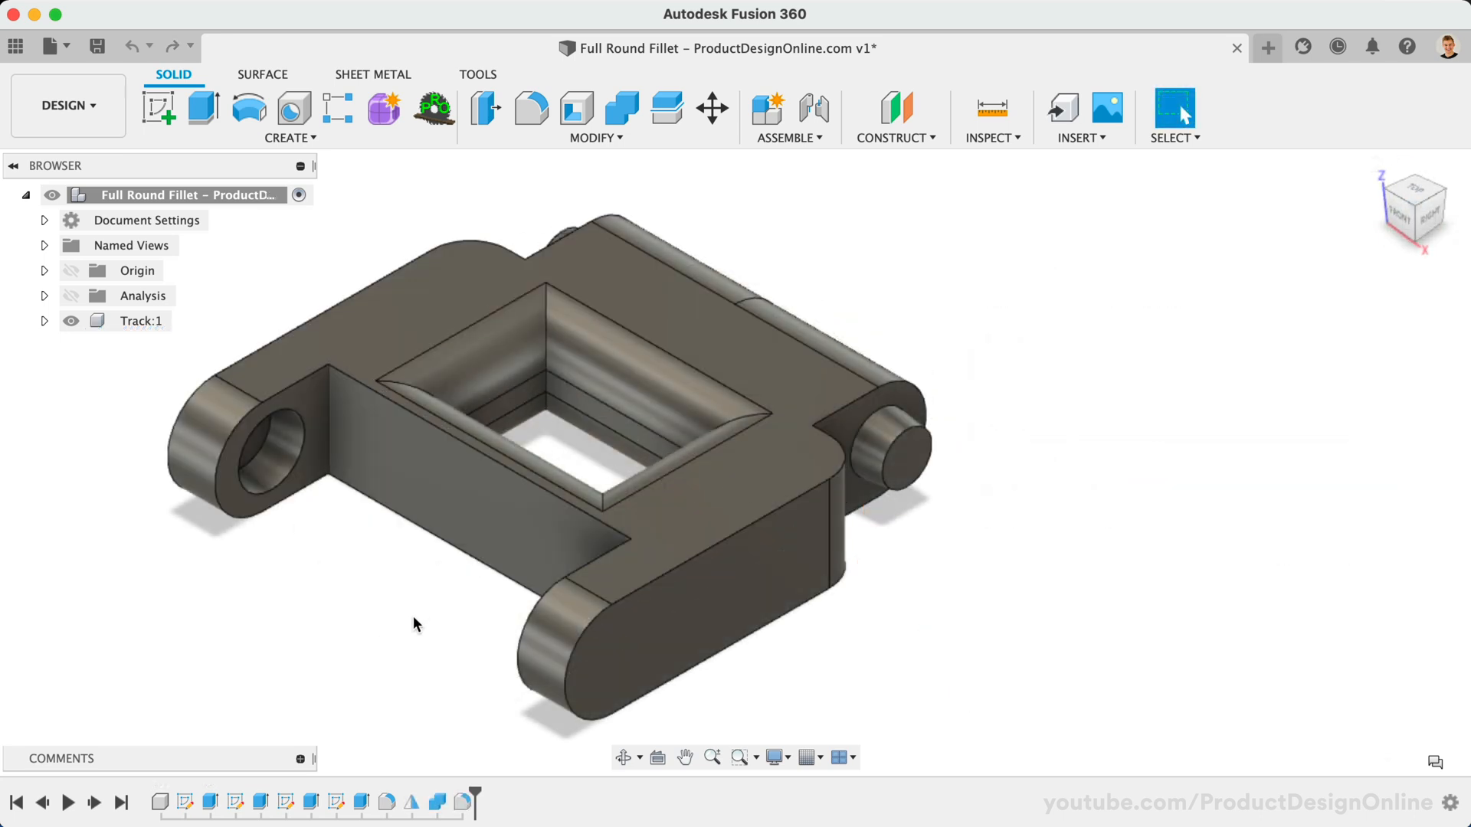
# Reopen the 2.5 mm end-edge fillet for editing, leaving Extrude1 unchanged
pyautogui.click(553, 637)
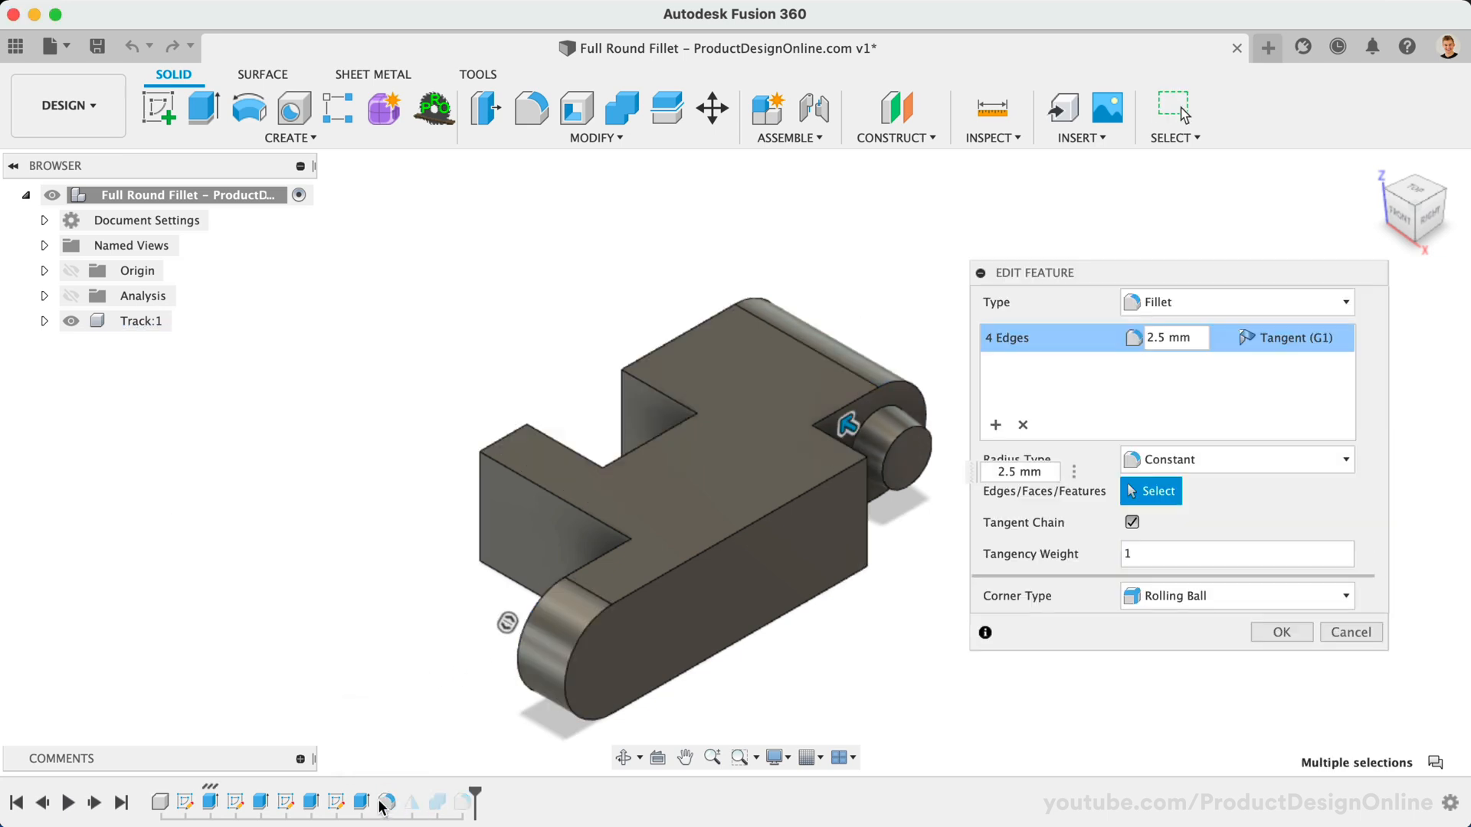
pyautogui.moveTo(552, 657)
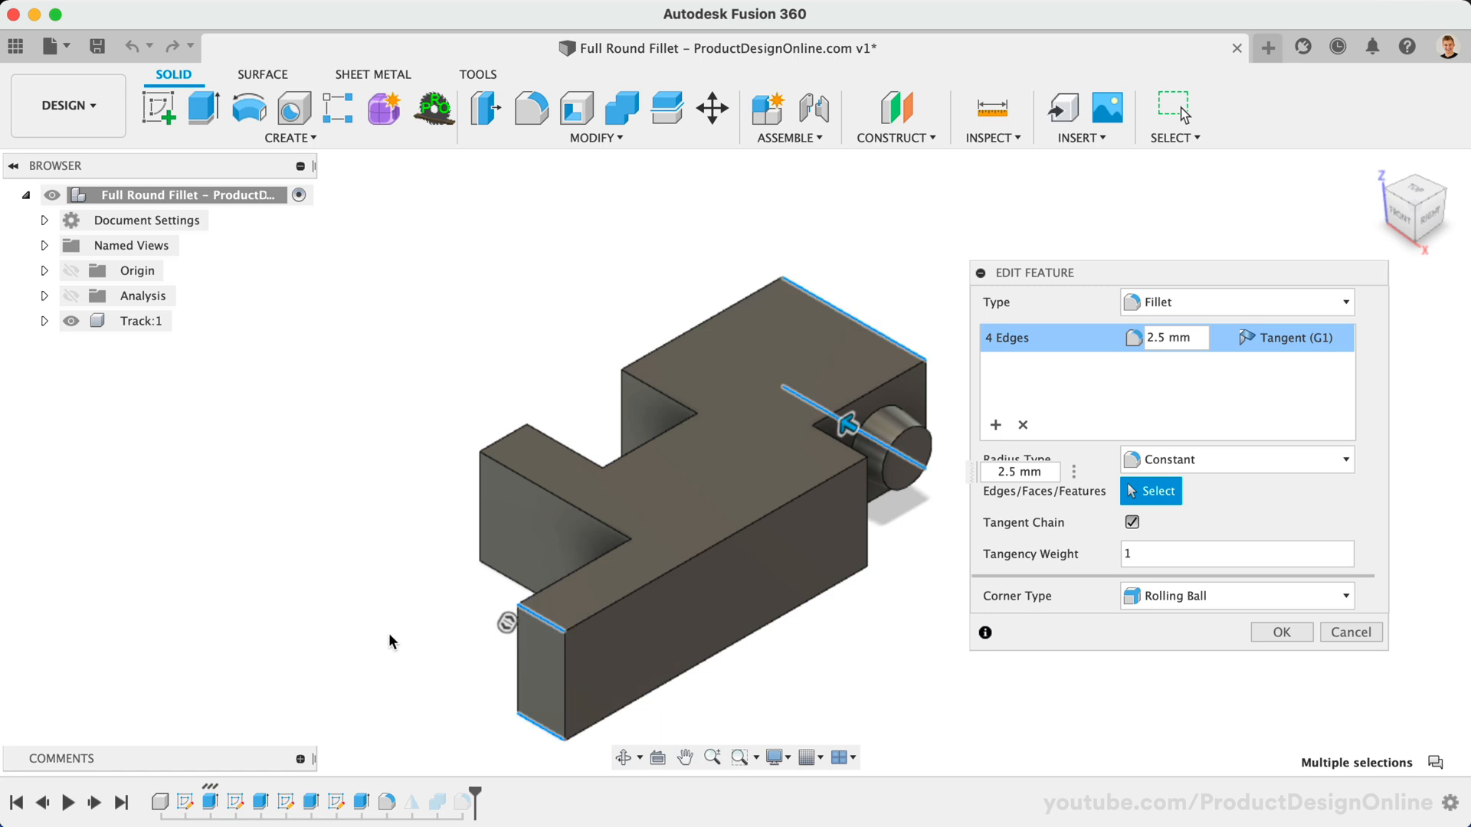
pyautogui.moveTo(783, 639)
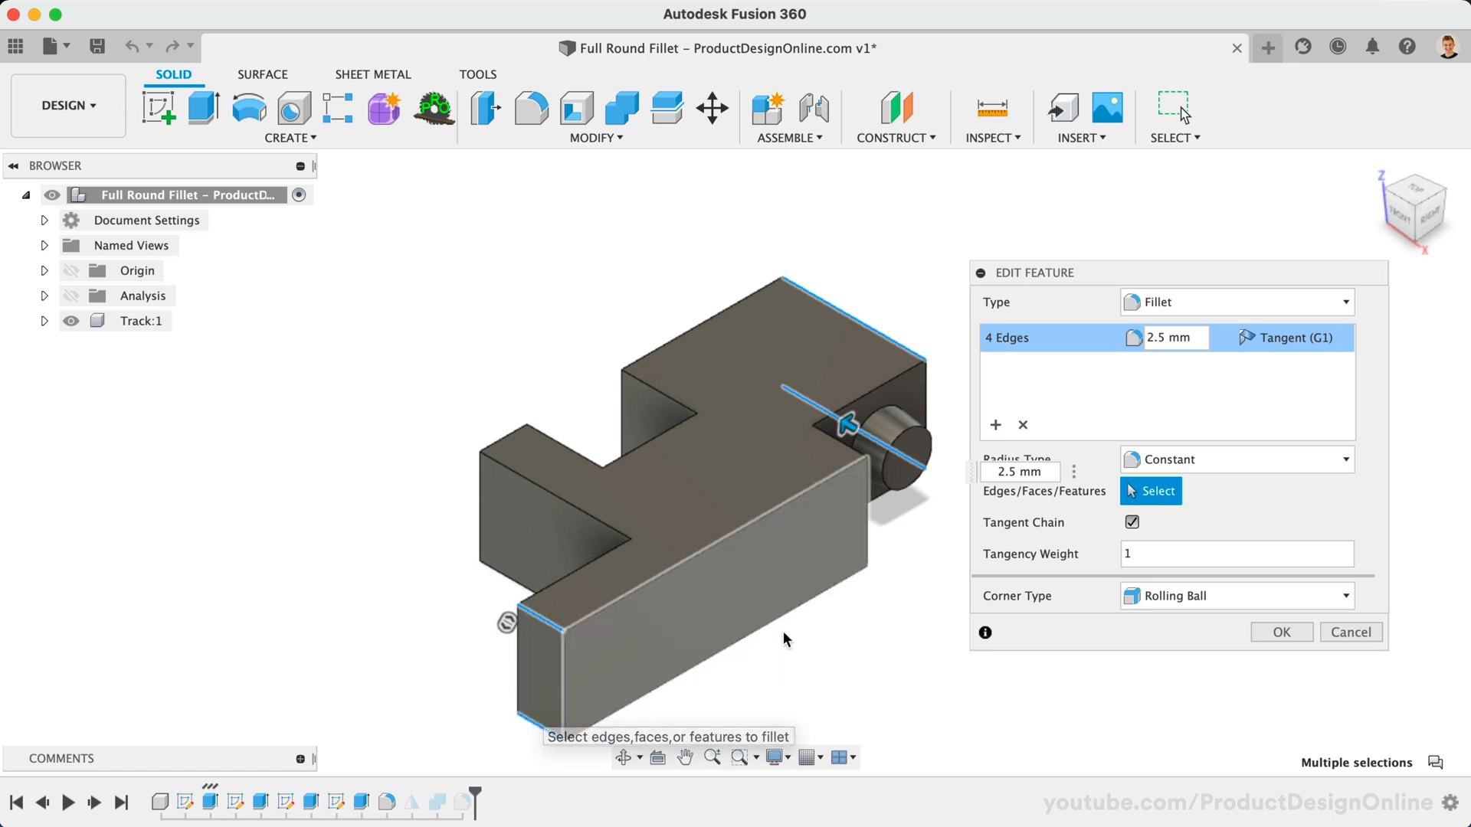
pyautogui.moveTo(1169, 337)
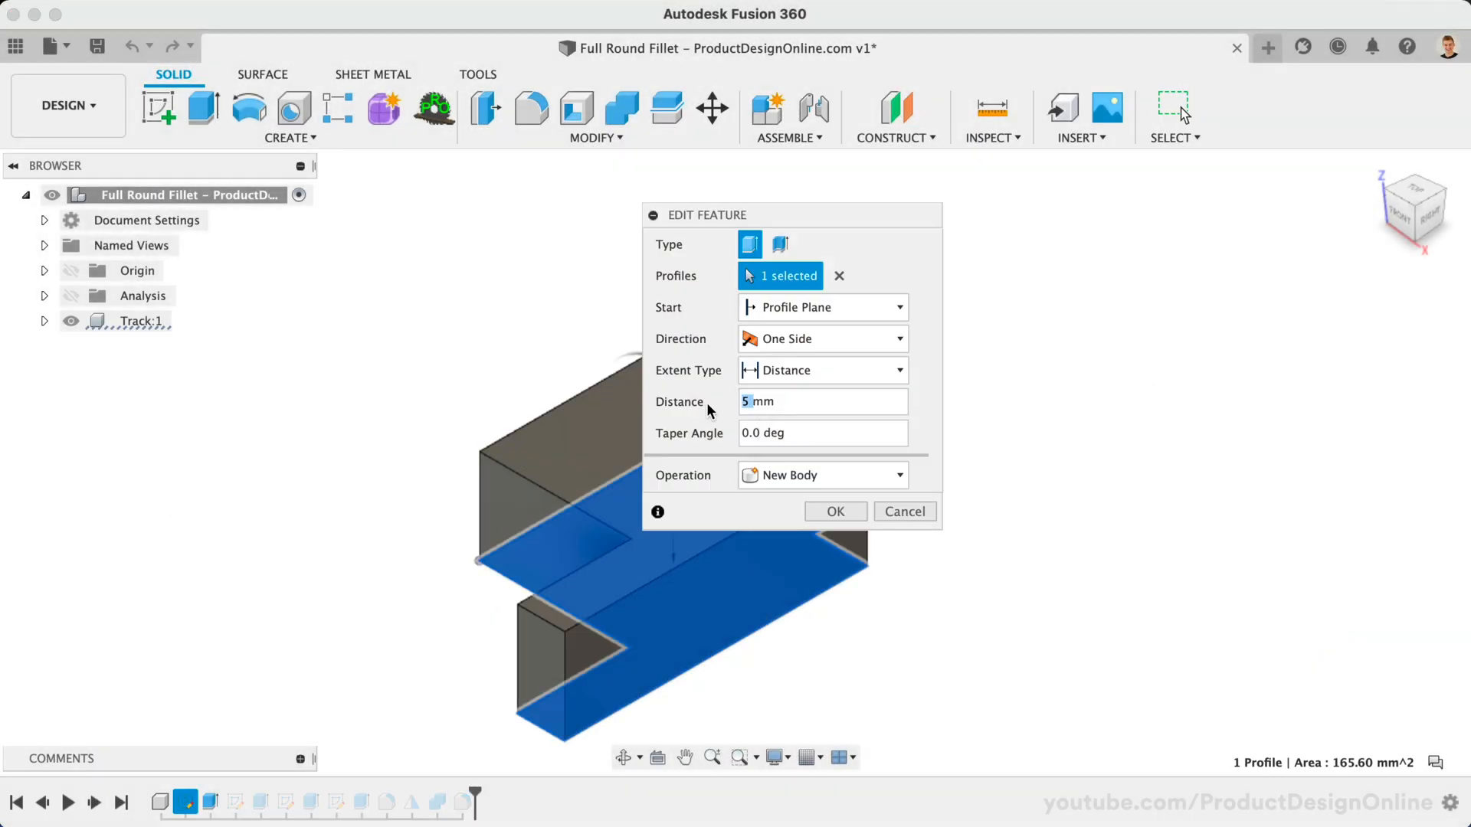
pyautogui.click(833, 512)
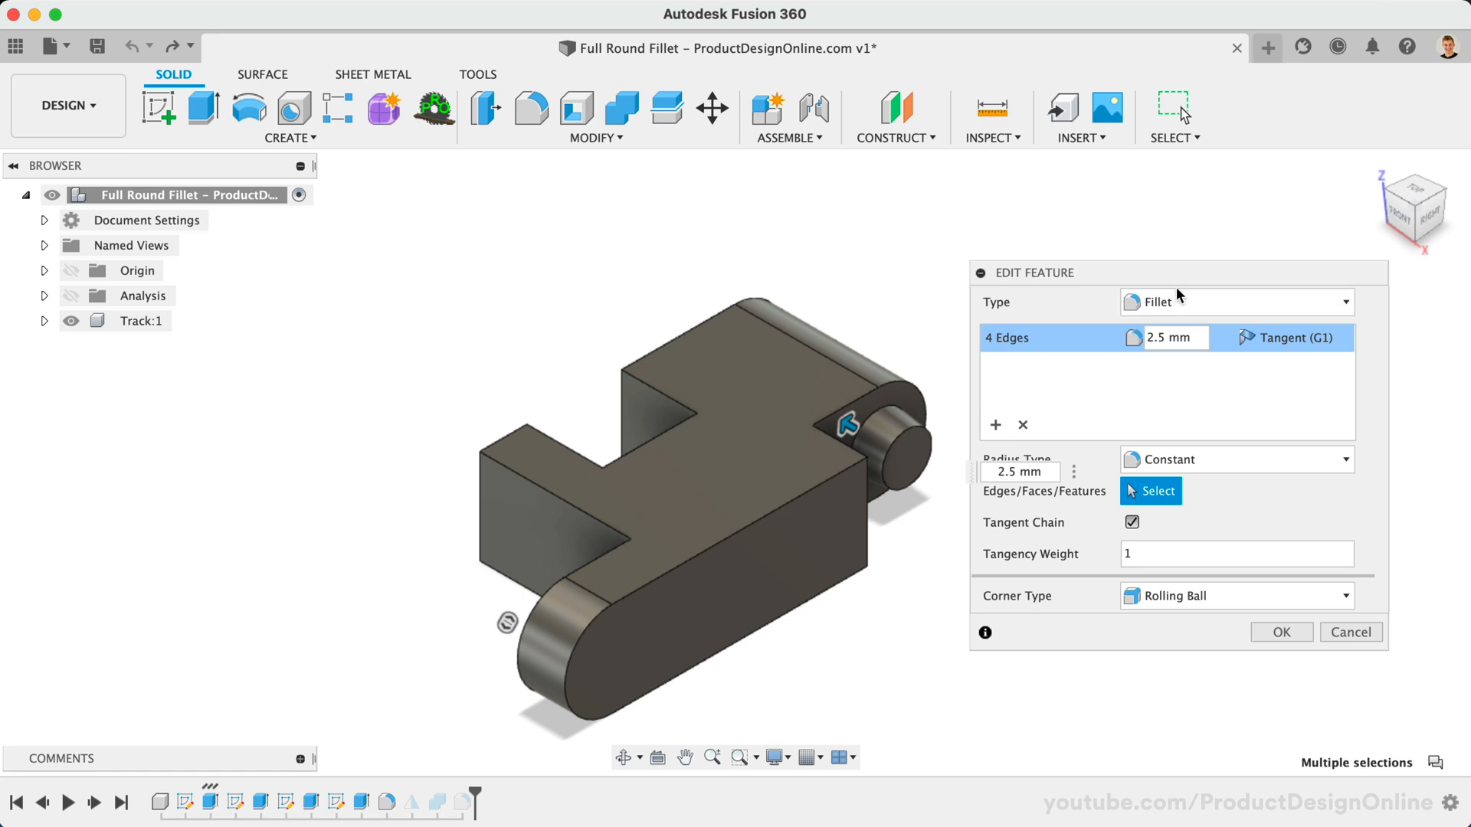
# Switch the fillet type to Full Round Fillet
pyautogui.click(1234, 302)
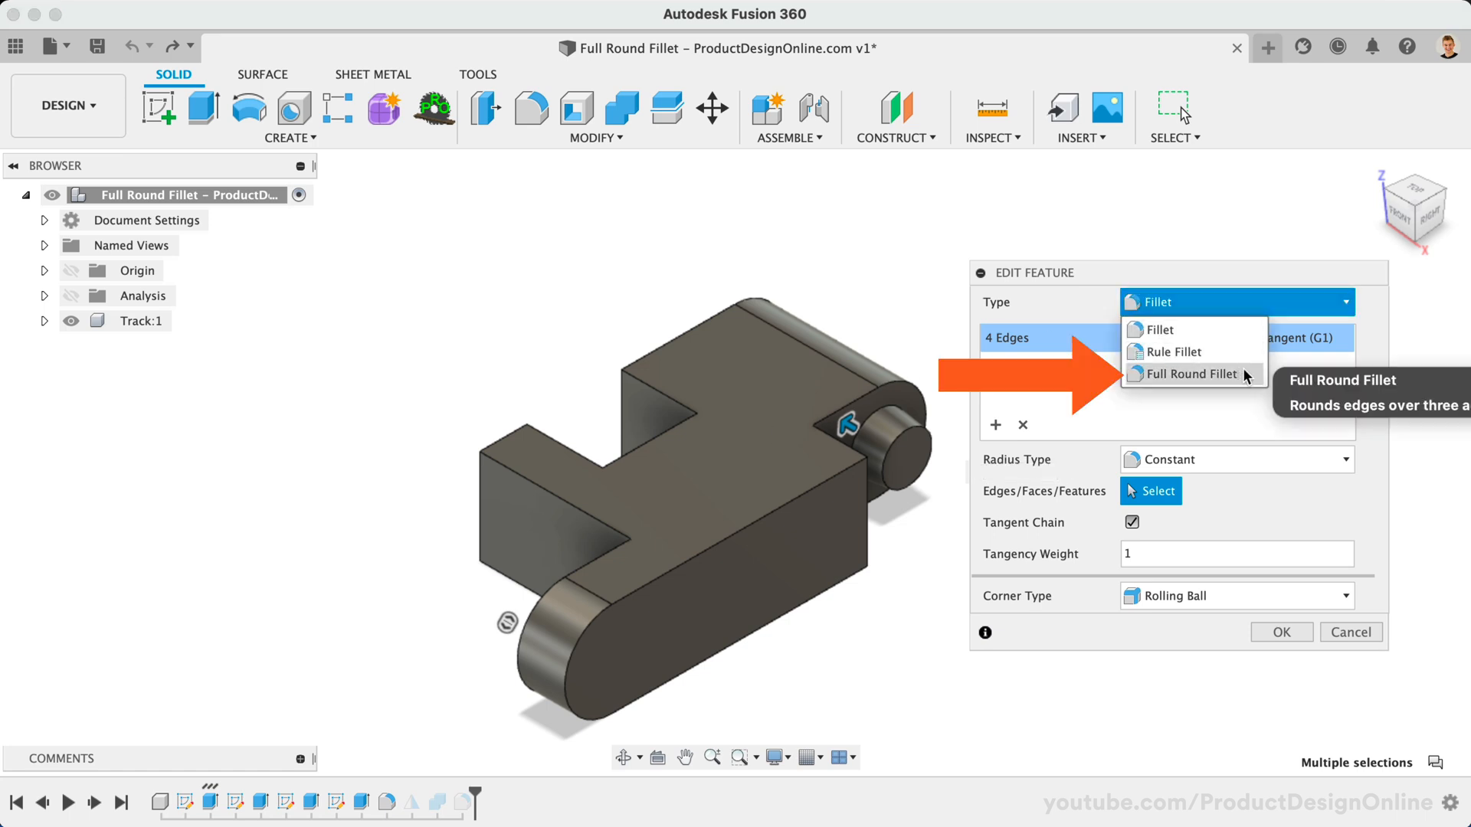
pyautogui.click(1192, 374)
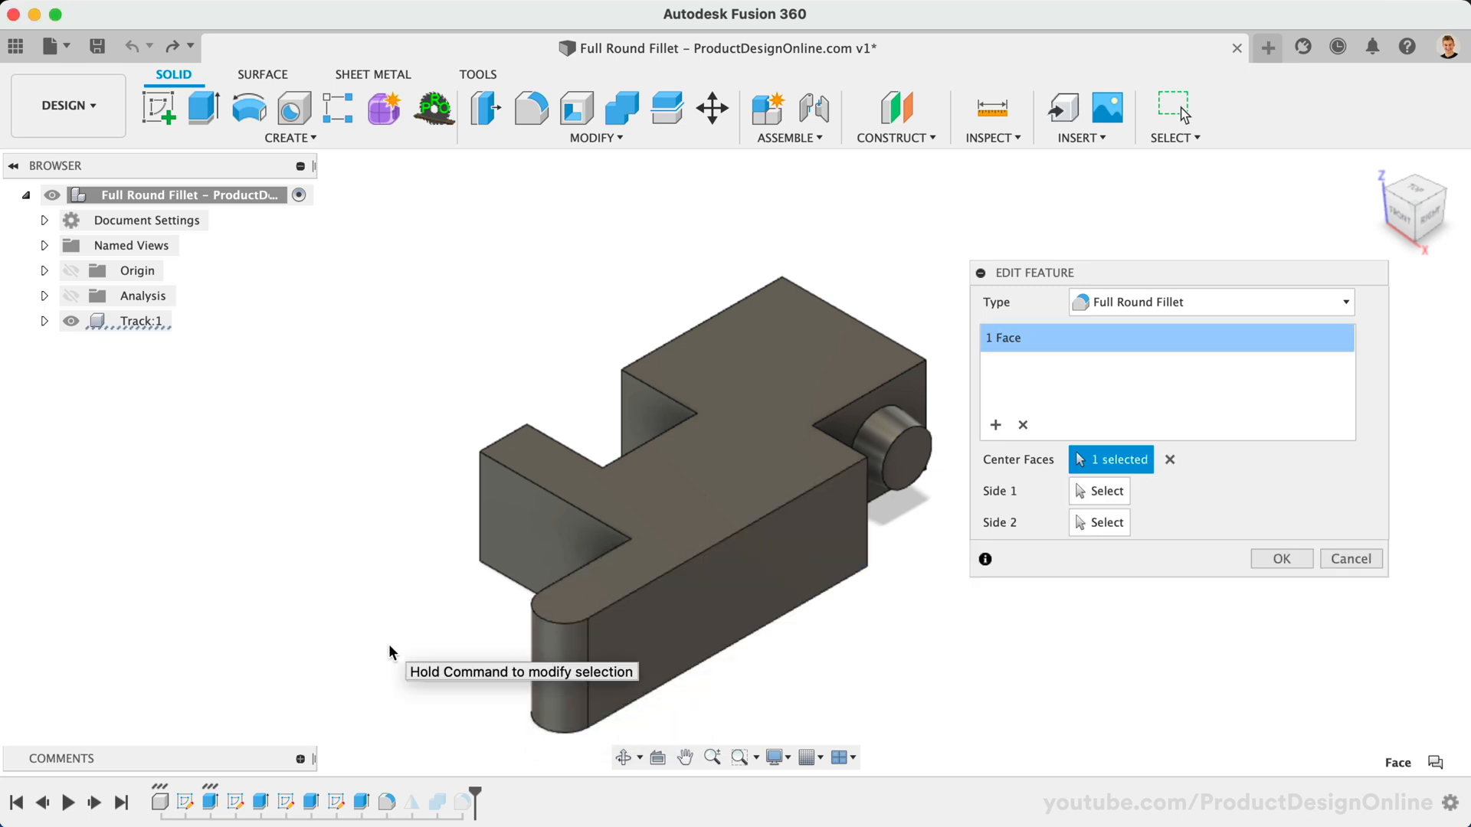
pyautogui.moveTo(533, 637)
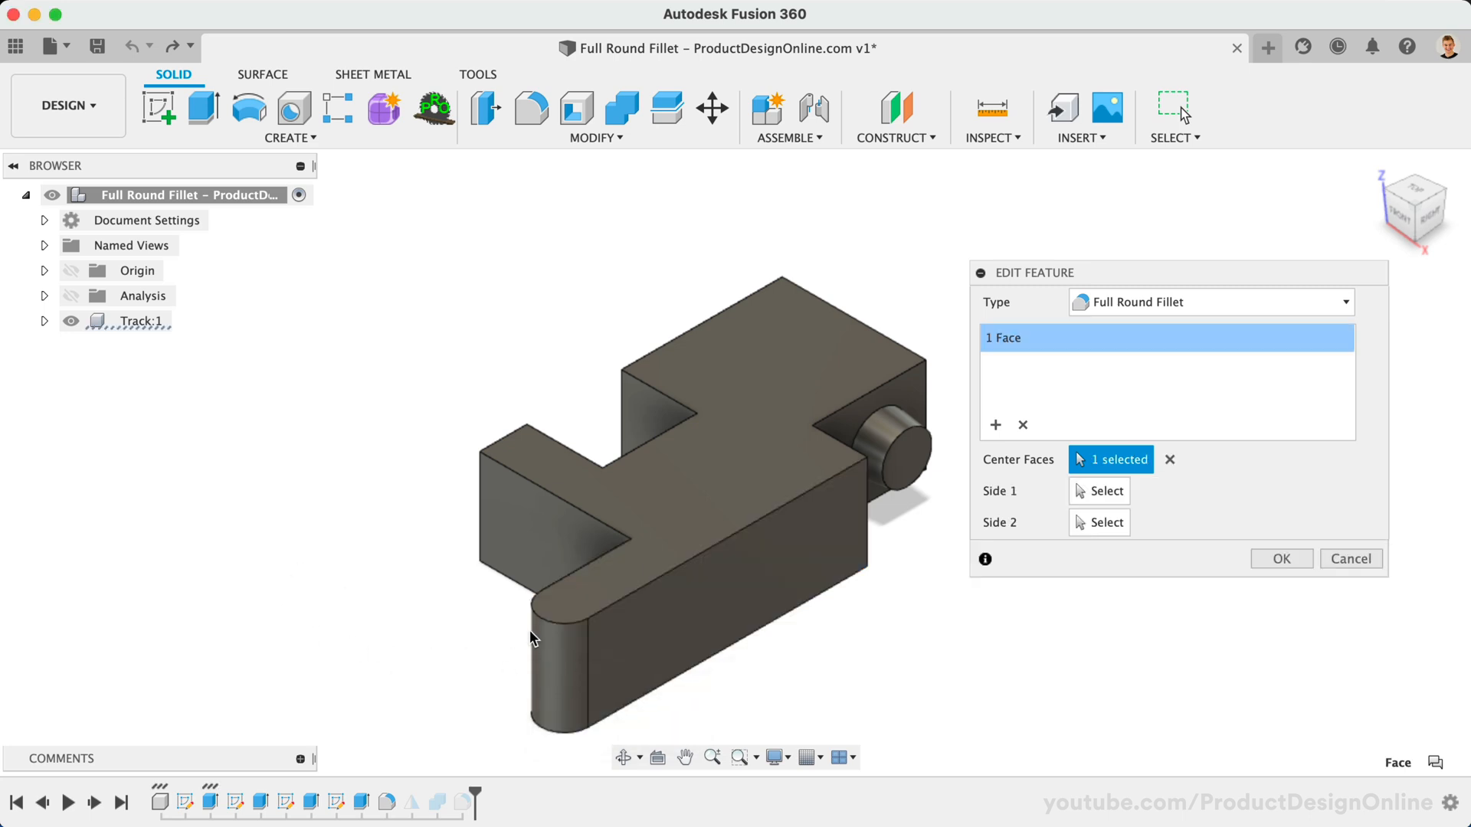
pyautogui.moveTo(558, 634)
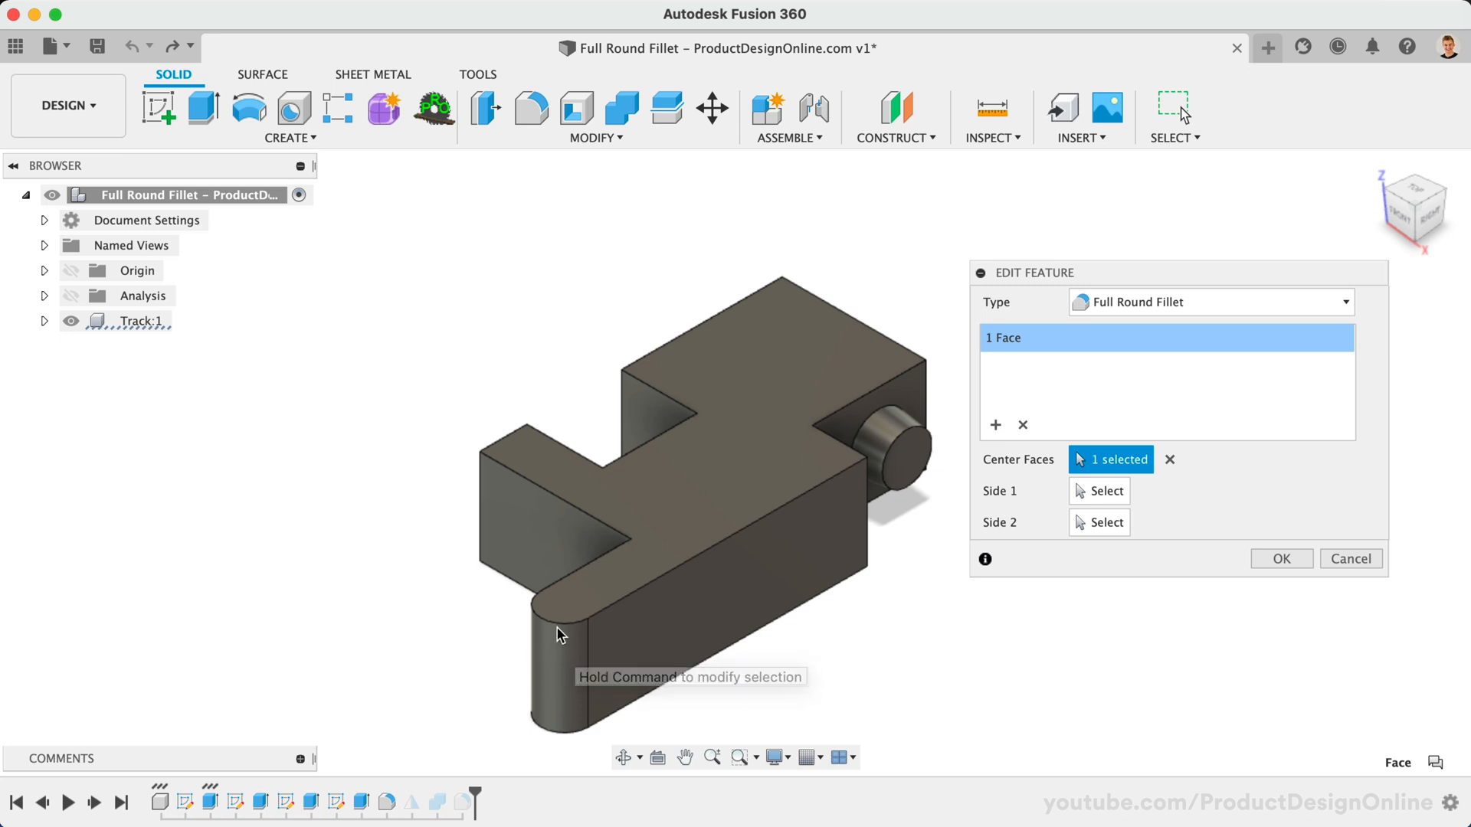
pyautogui.moveTo(547, 706)
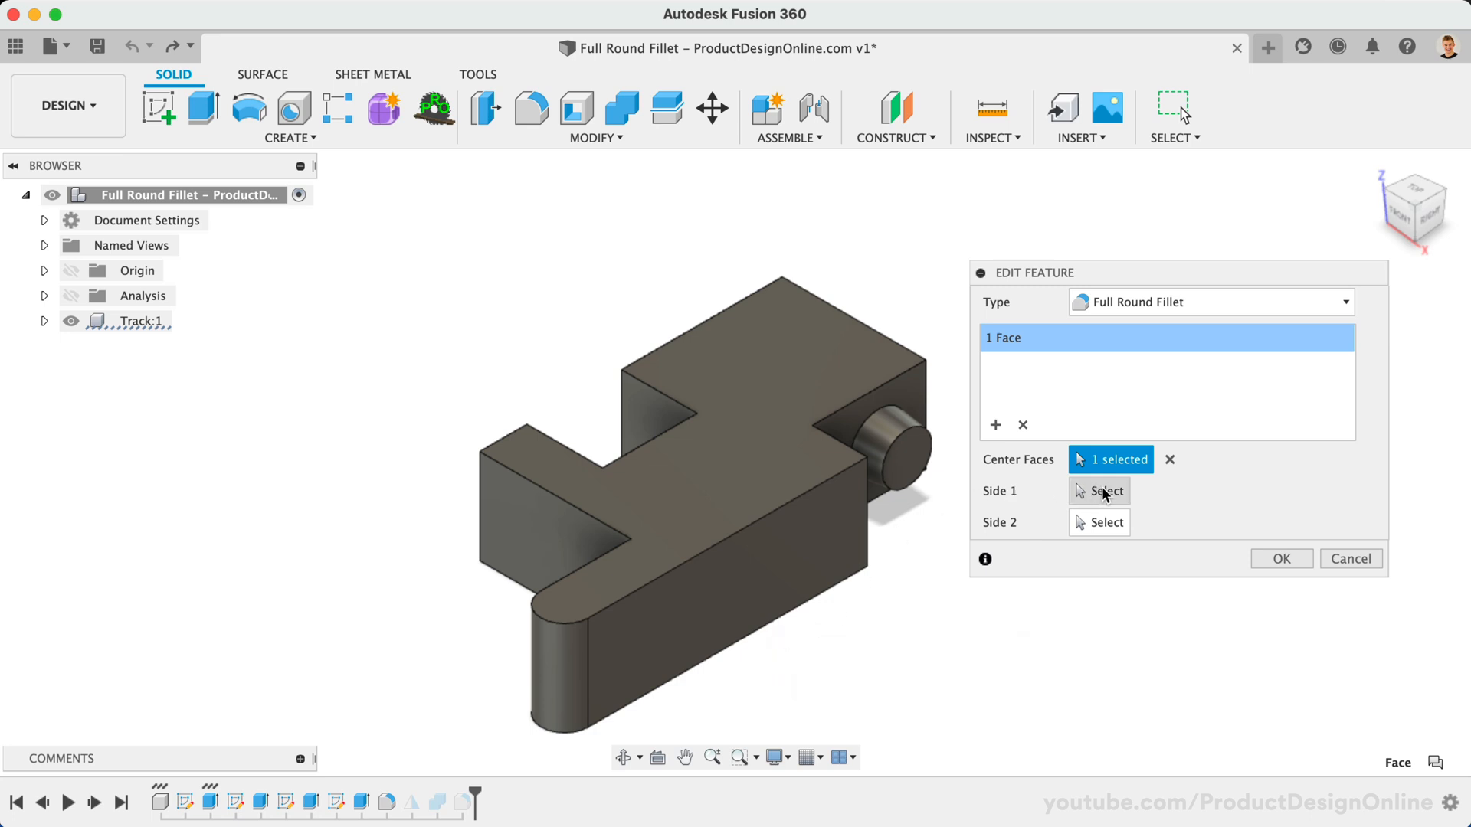
# Pick the clip's top face as Side 1 and begin selecting Side 2 faces
pyautogui.click(1105, 490)
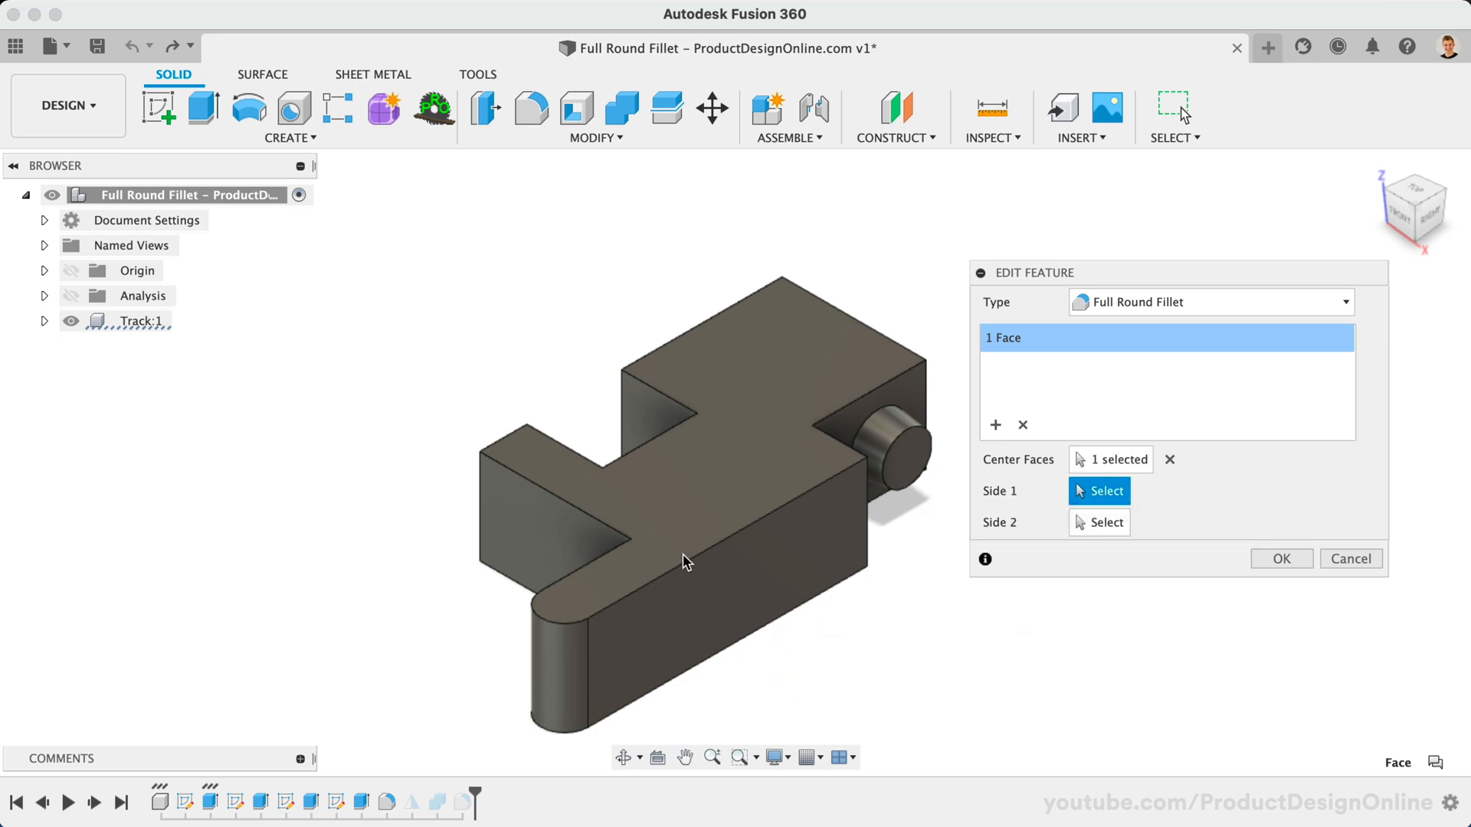
pyautogui.moveTo(642, 555)
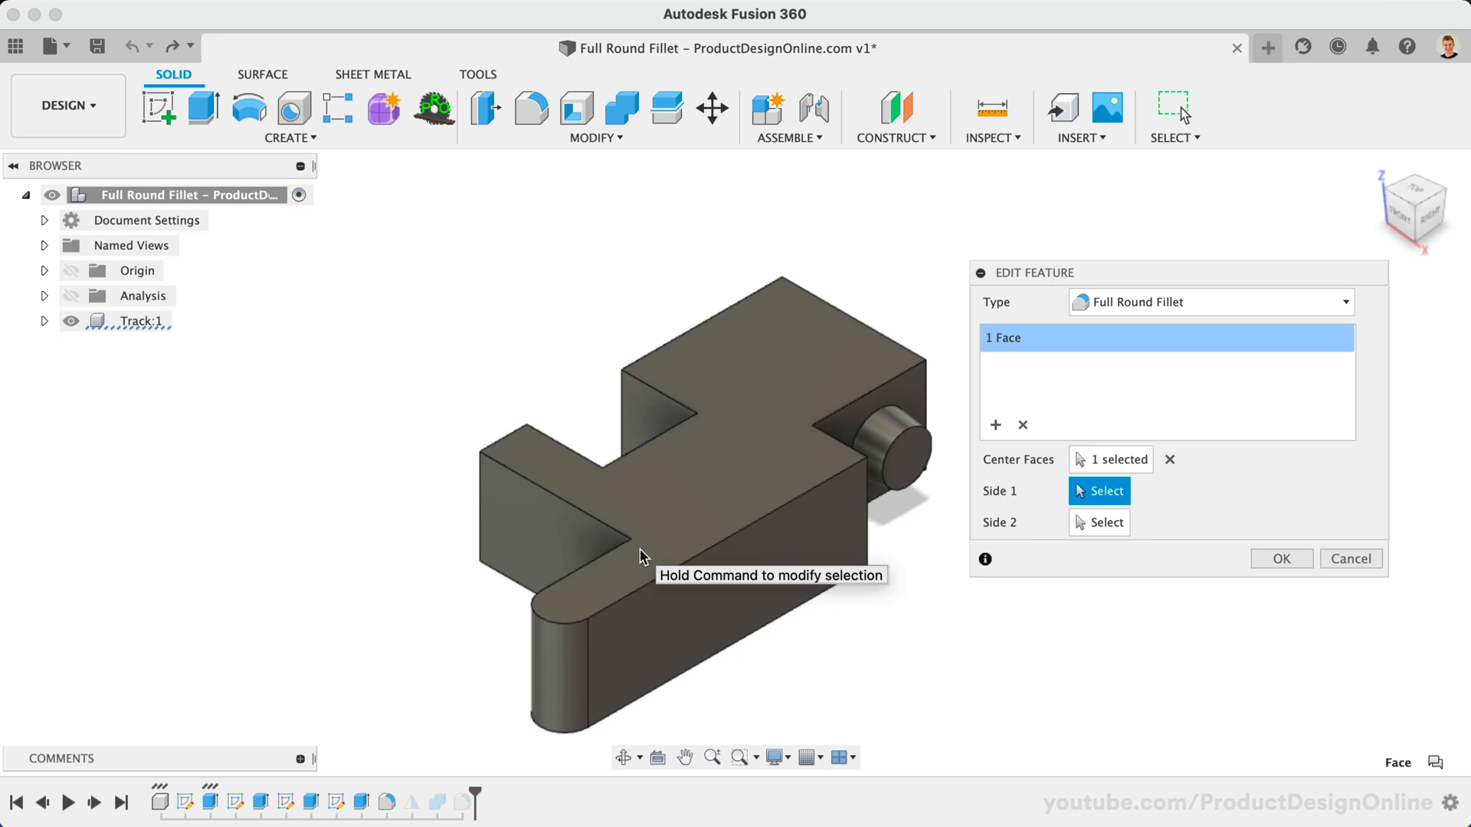
pyautogui.click(554, 657)
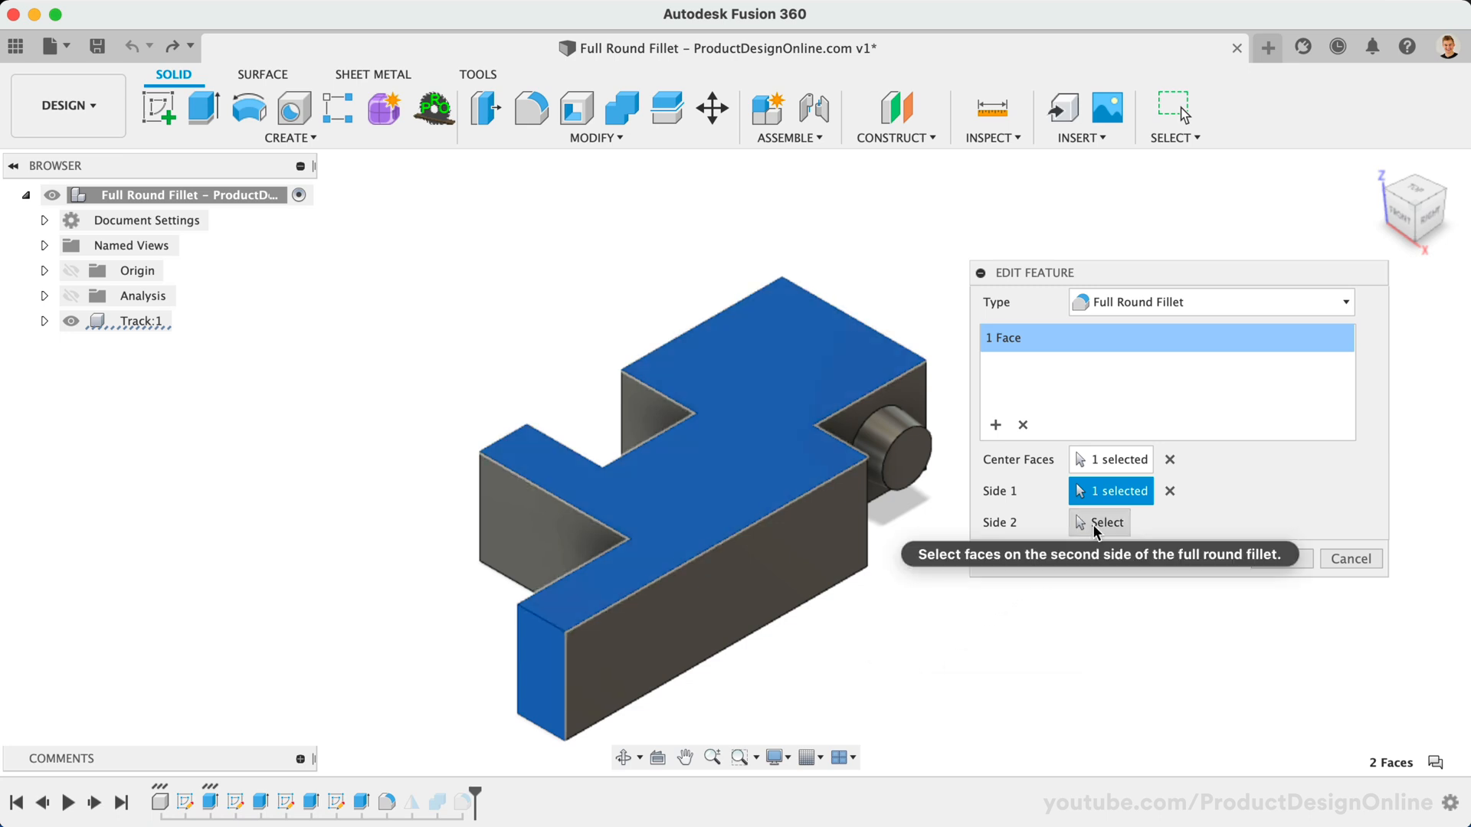
pyautogui.click(614, 679)
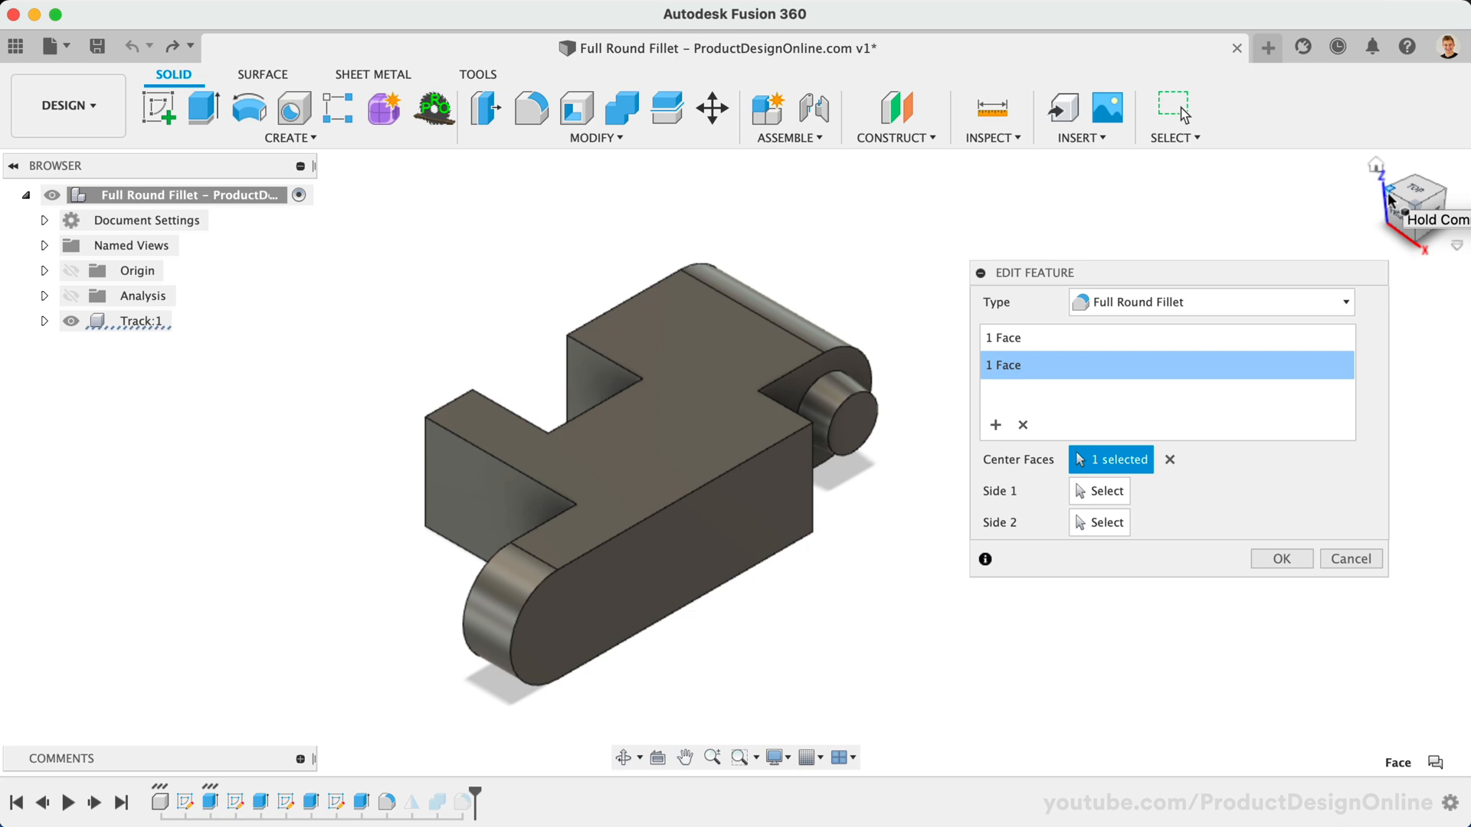
# Apply the full round fillets and re-apply Extrude1's distance so the rounded ends update
pyautogui.click(1279, 558)
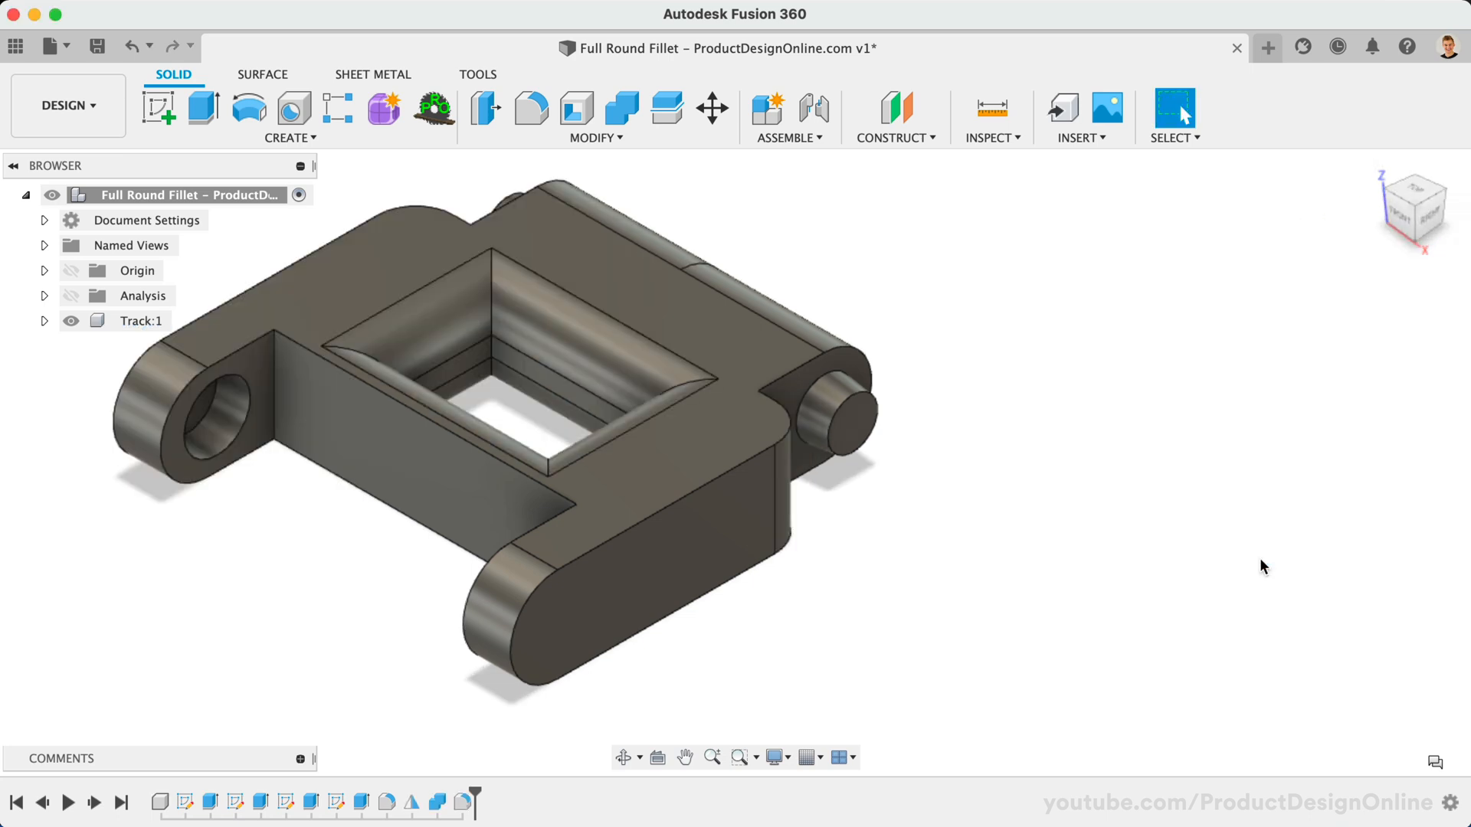
pyautogui.moveTo(210, 802)
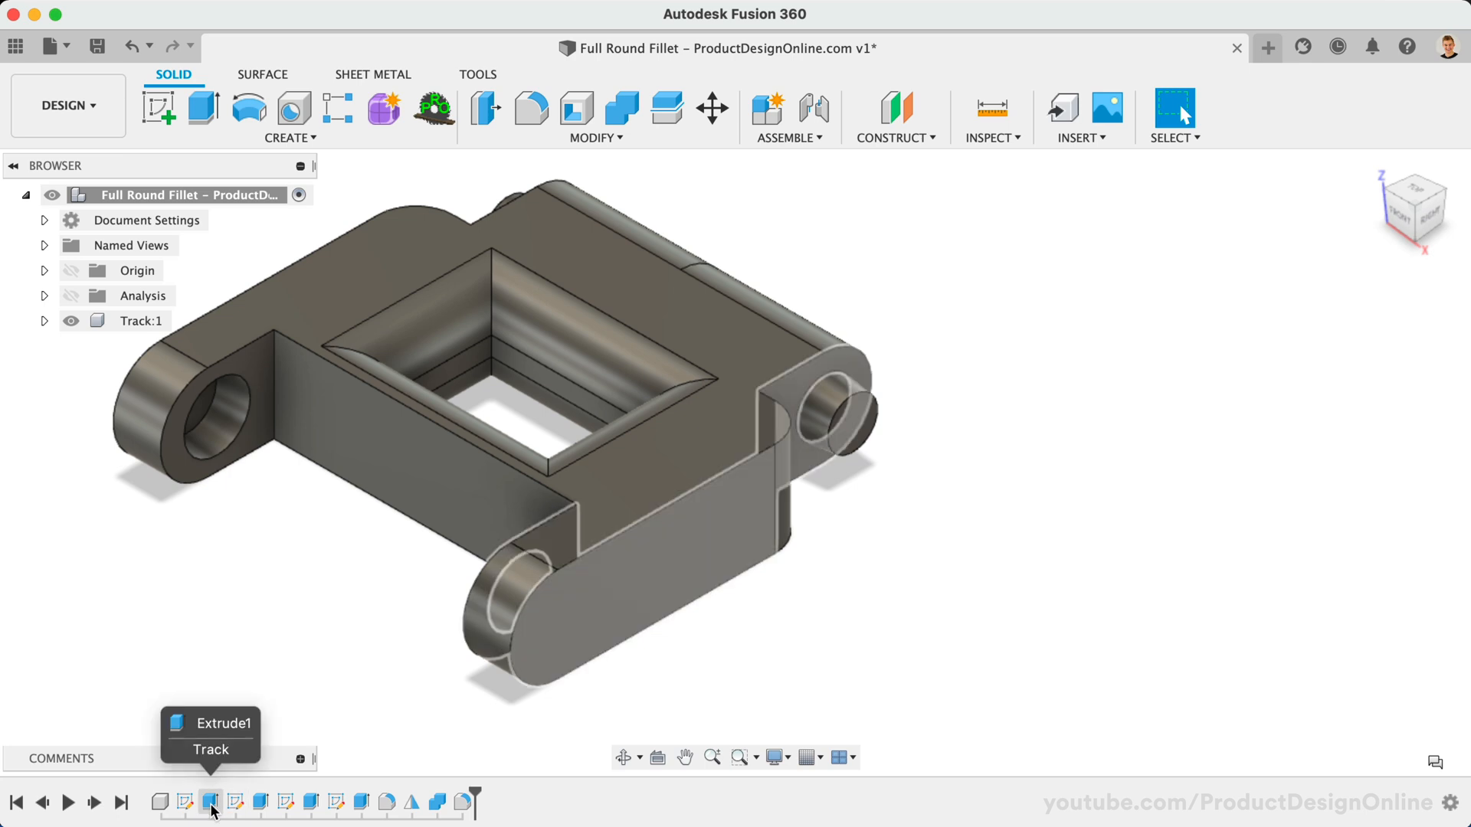
pyautogui.doubleClick(210, 802)
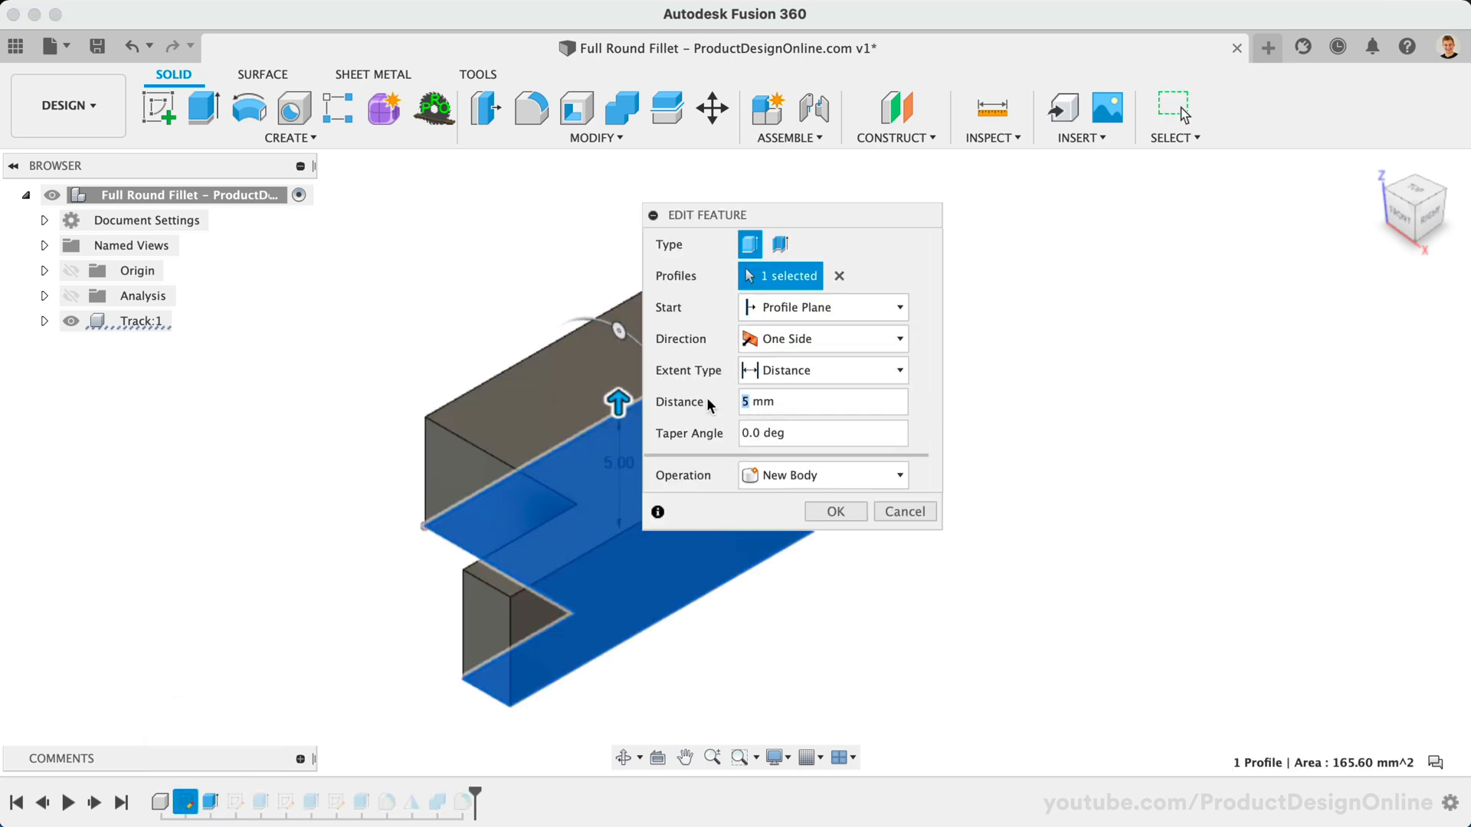
pyautogui.click(834, 512)
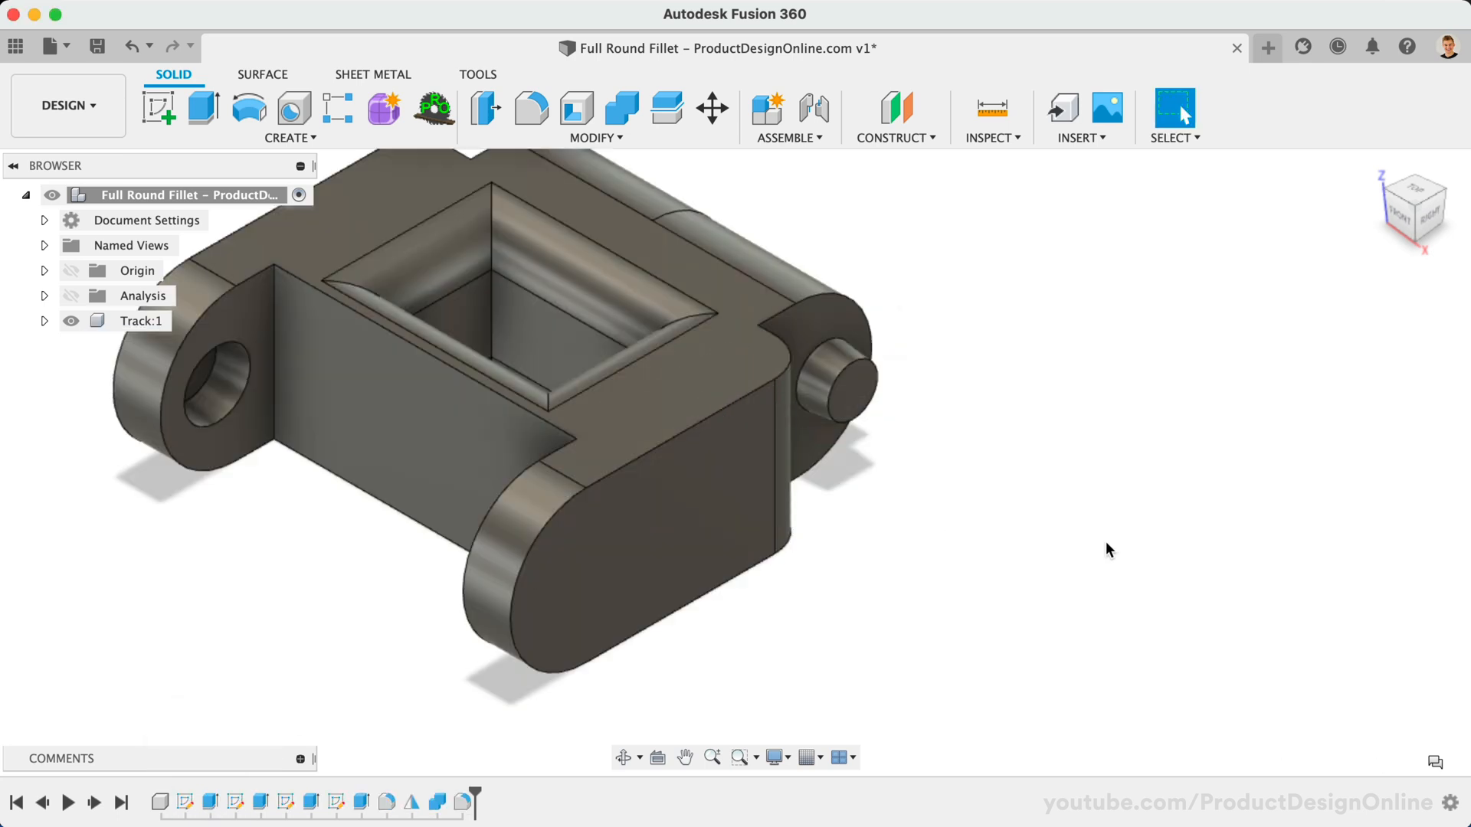